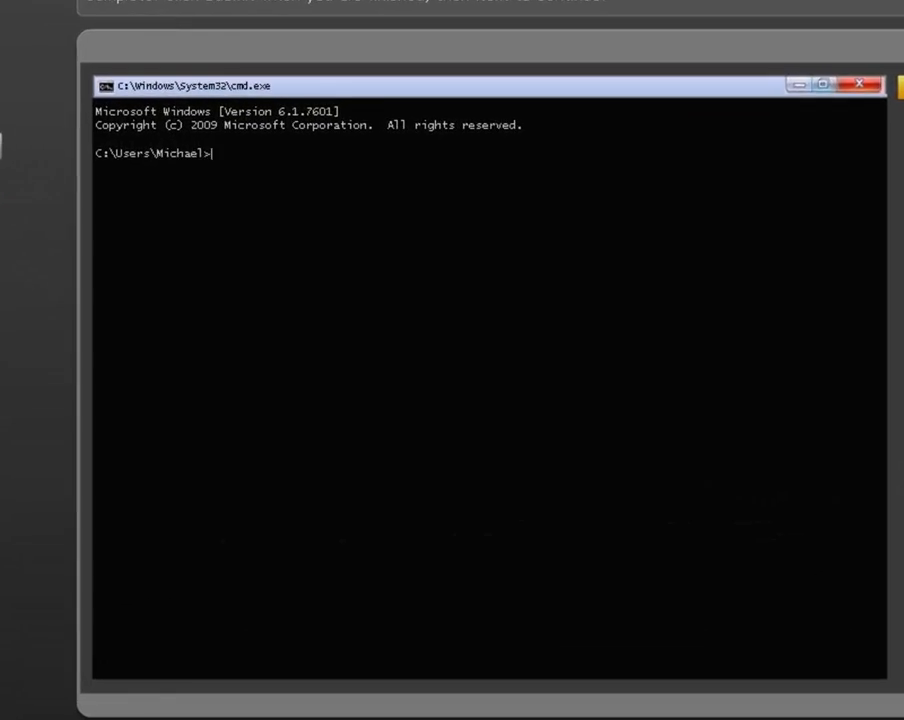
- Change into the Desktop folder with cd desktop and run dir to show Timesheet.xlsx listed there
{"action": "left_click", "coordinate": [820, 84]}
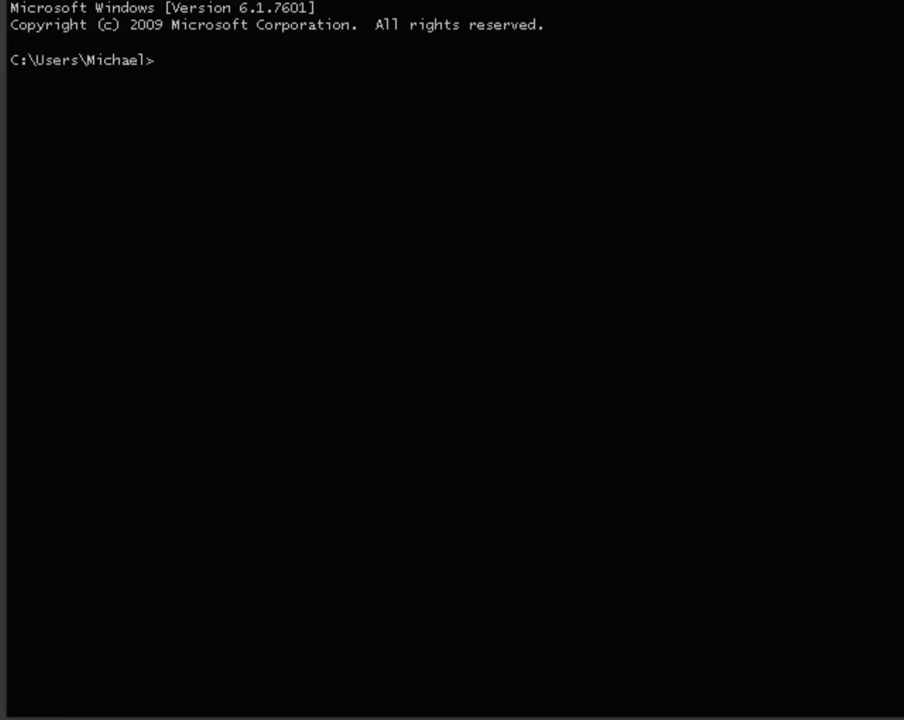
{"action": "type", "text": "cd"}
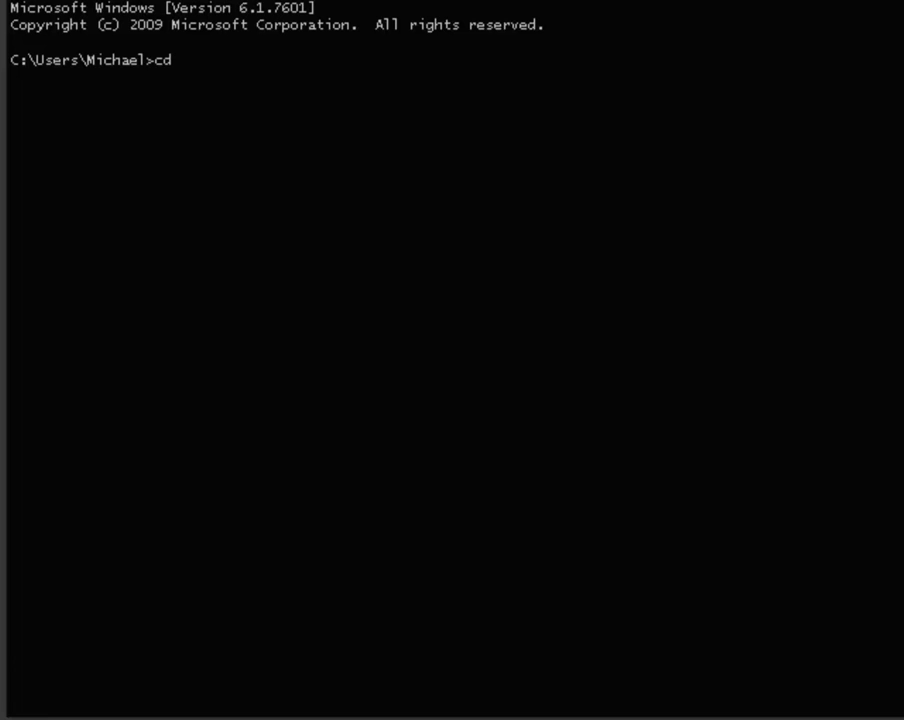
{"action": "type", "text": "de"}
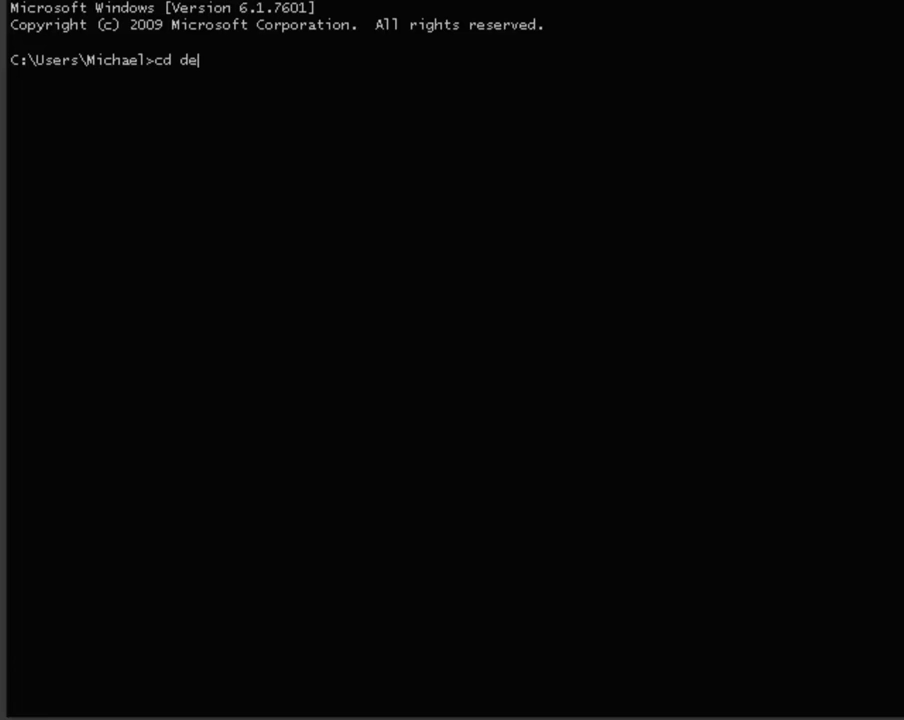
{"action": "type", "text": "skt"}
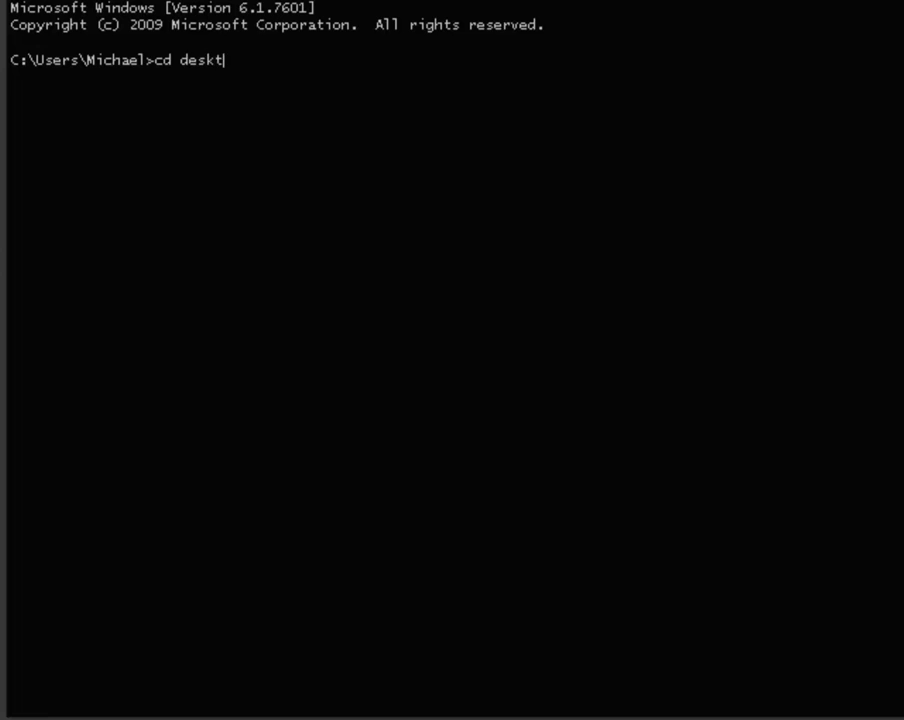
{"action": "type", "text": "op"}
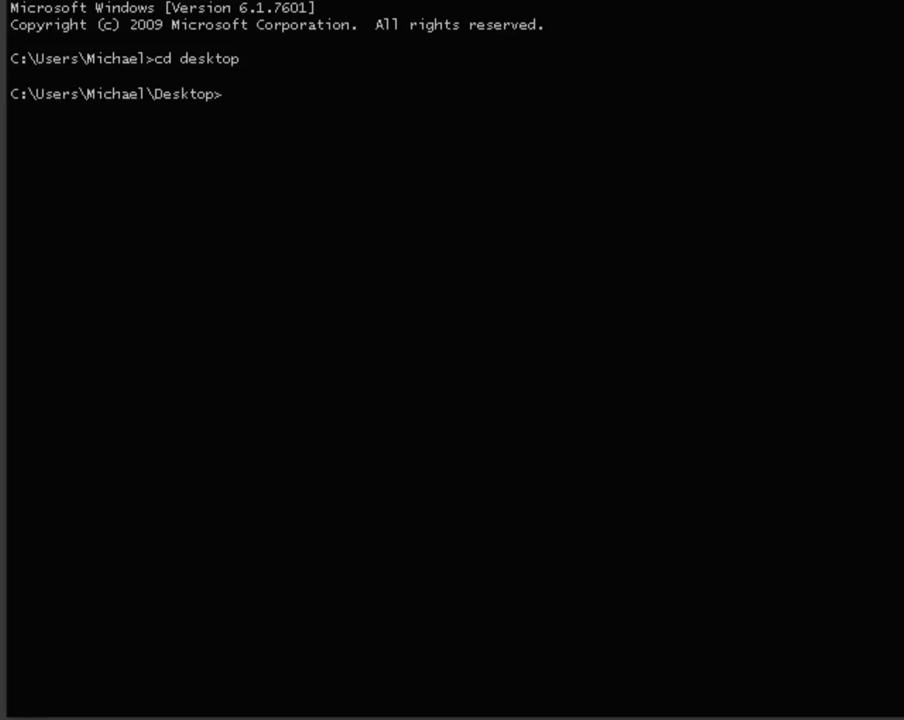
{"action": "type", "text": "dir"}
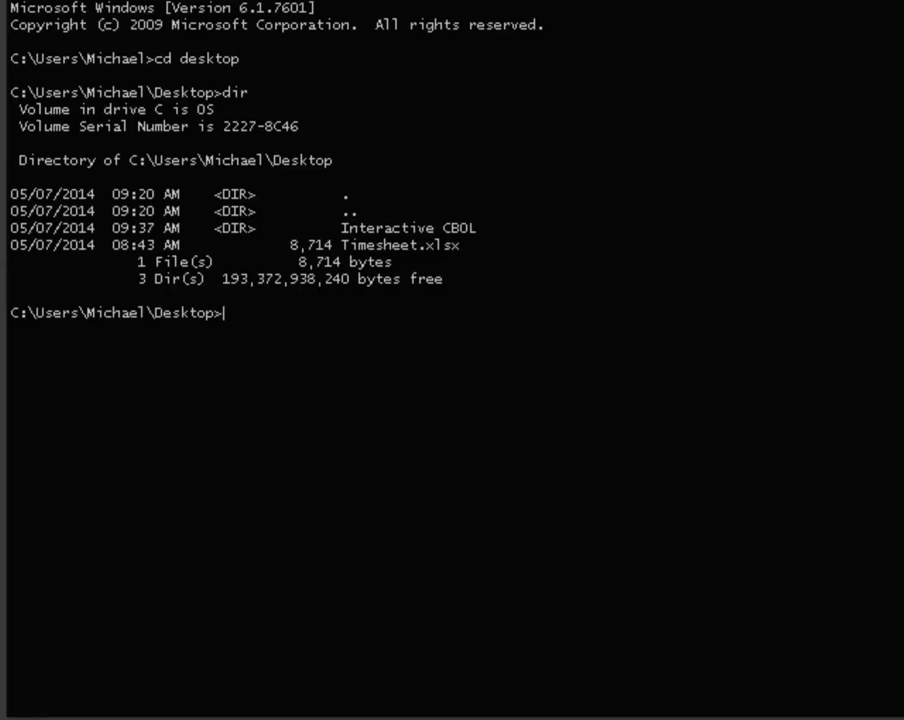
- Create the C:\work folder with md c:\work
{"action": "type", "text": "m"}
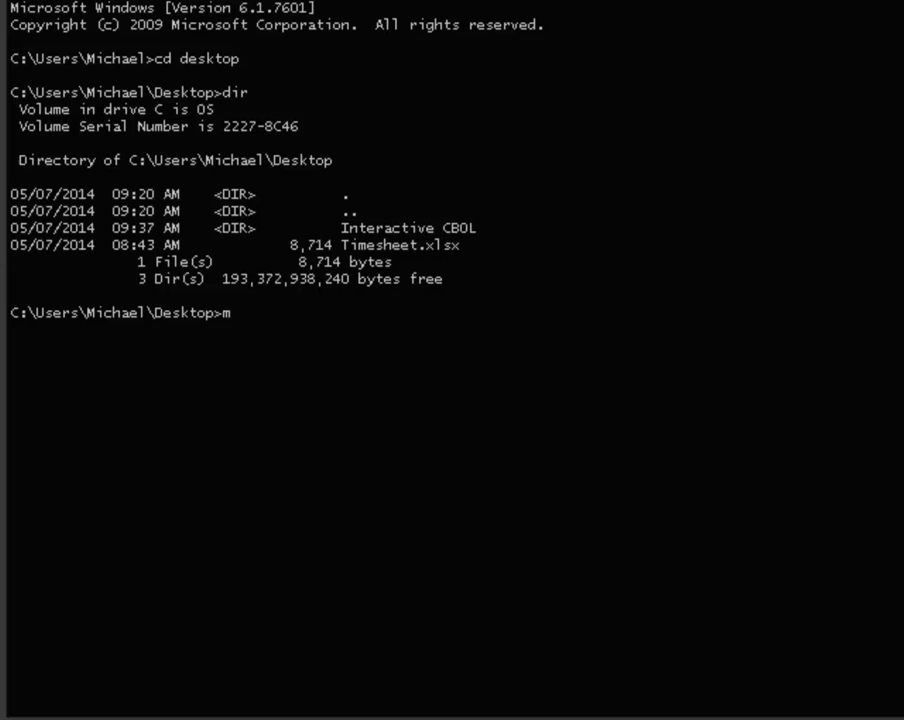
{"action": "type", "text": "d C"}
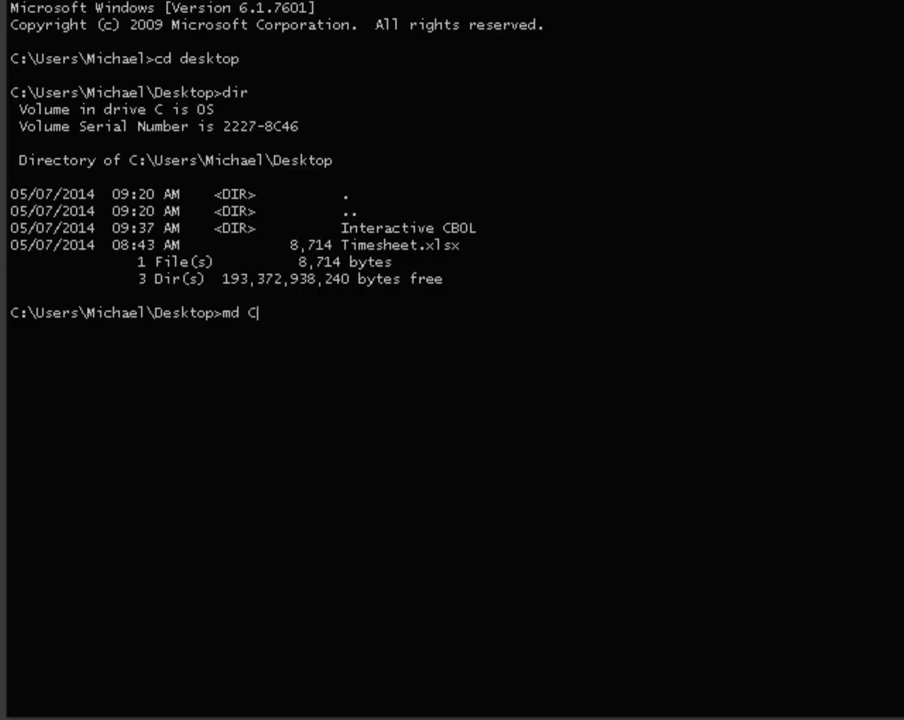
{"action": "type", "text": ":"}
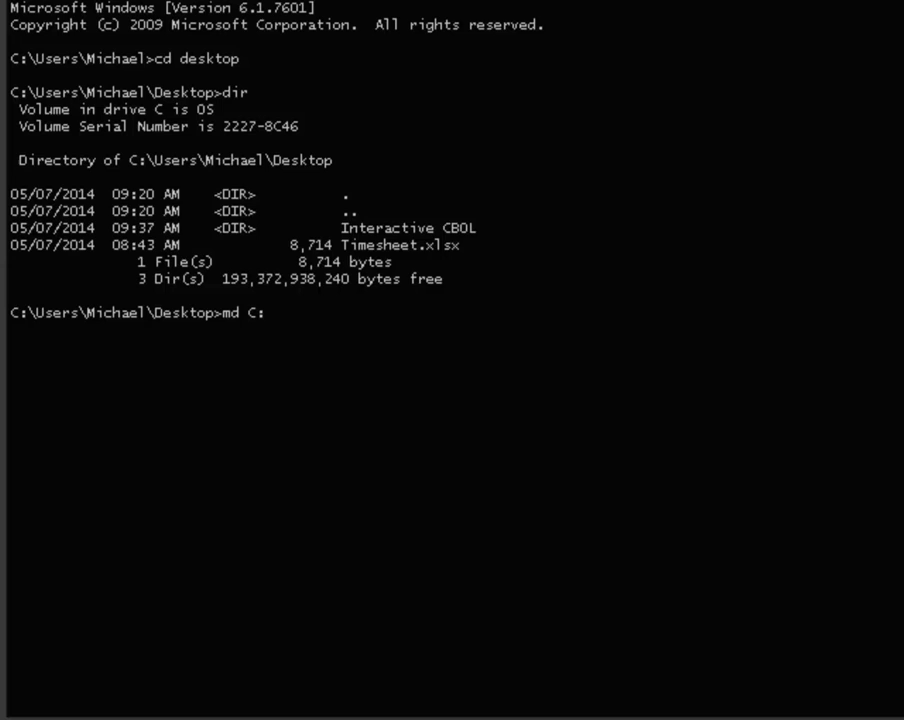
{"action": "type", "text": "\\wo"}
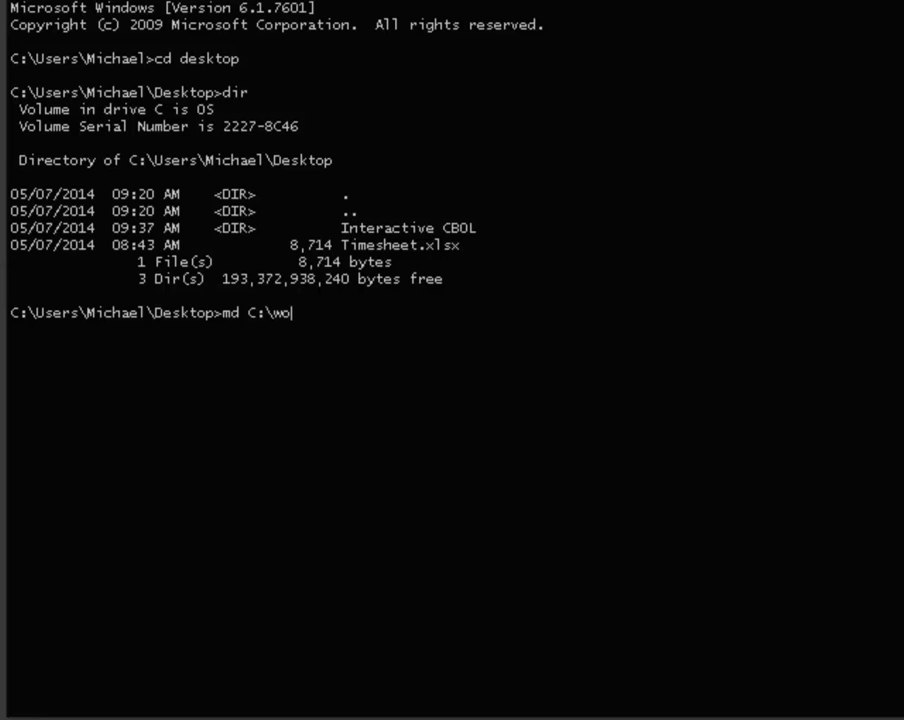
{"action": "type", "text": "rk"}
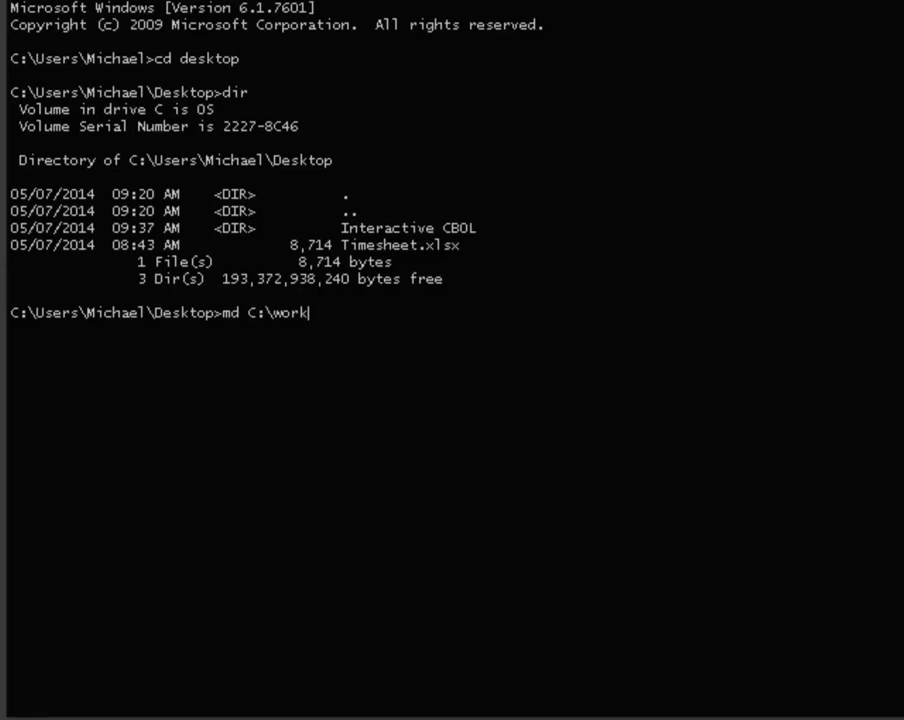
- Move timesheet.xlsx from the Desktop into c:\work, then begin the cd command
{"action": "type", "text": "move time"}
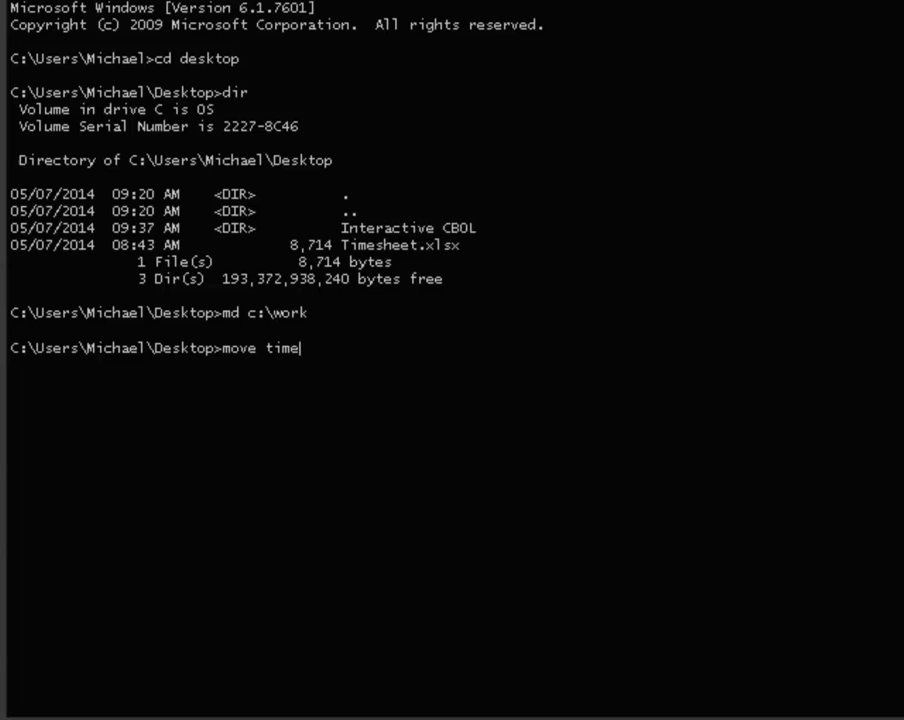
{"action": "type", "text": "sheet"}
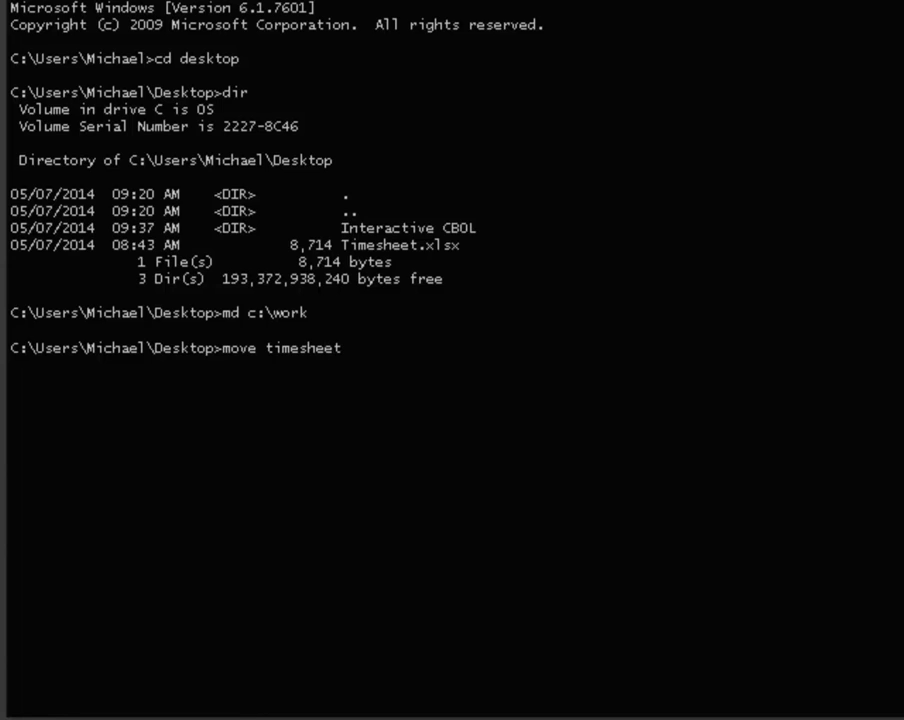
{"action": "type", "text": "."}
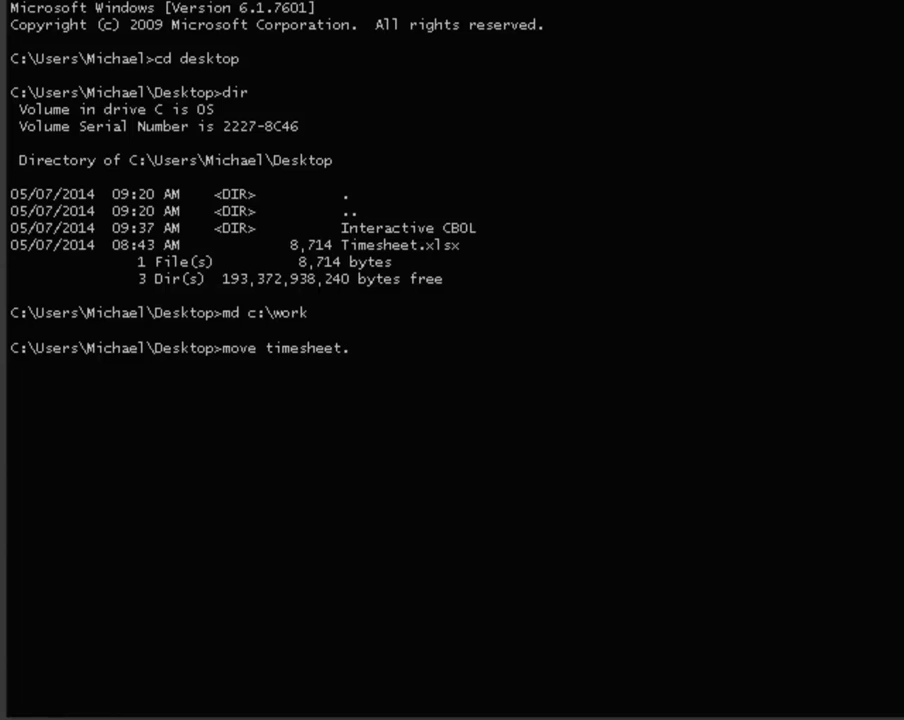
{"action": "type", "text": "xls"}
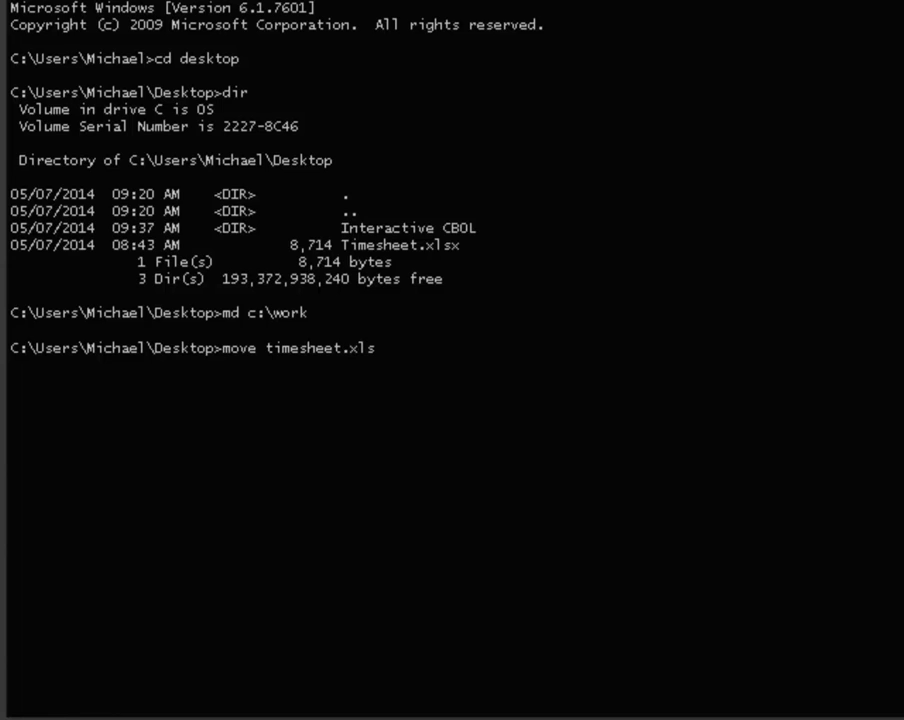
{"action": "type", "text": "x c"}
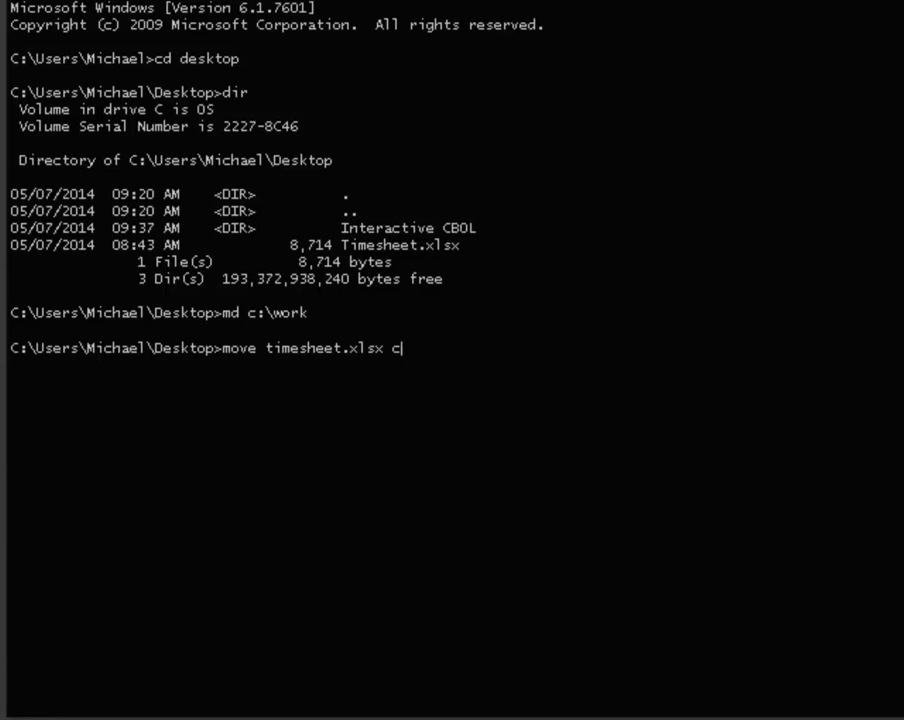
{"action": "type", "text": ":\\w"}
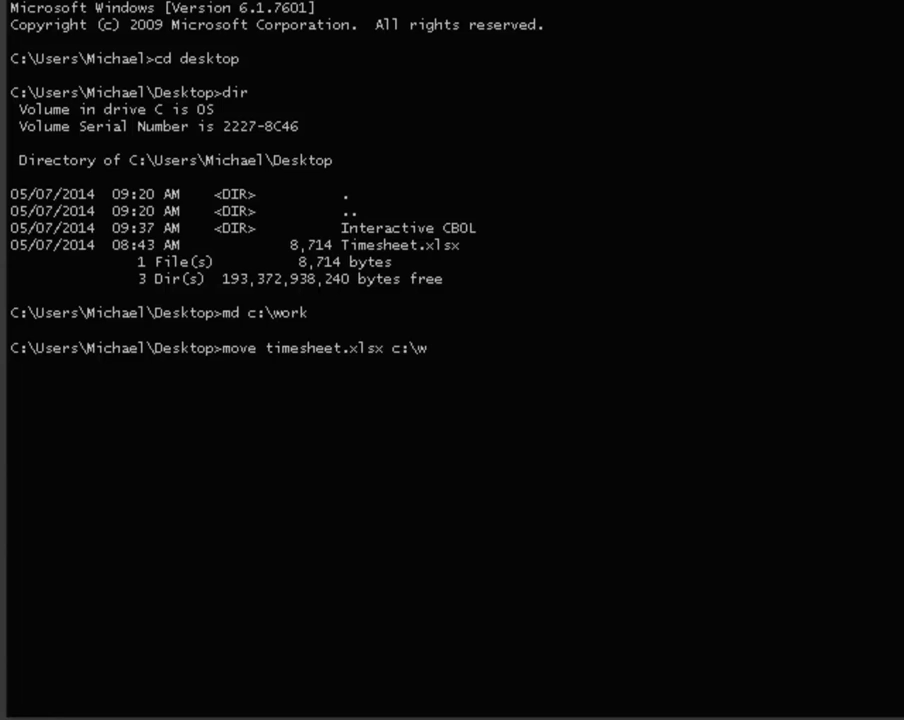
{"action": "type", "text": "rl"}
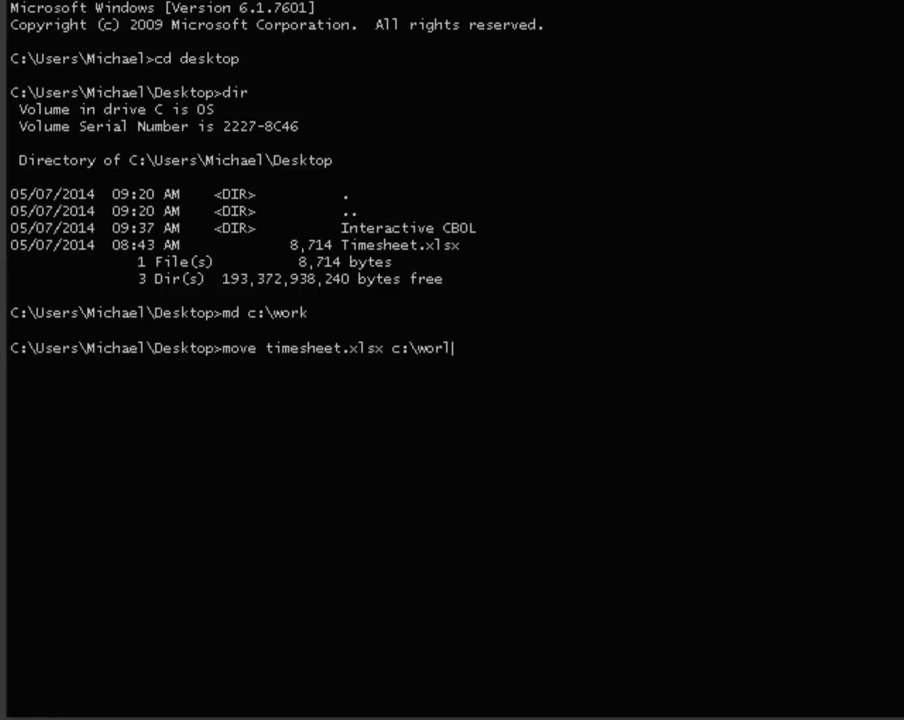
{"action": "type", "text": "k"}
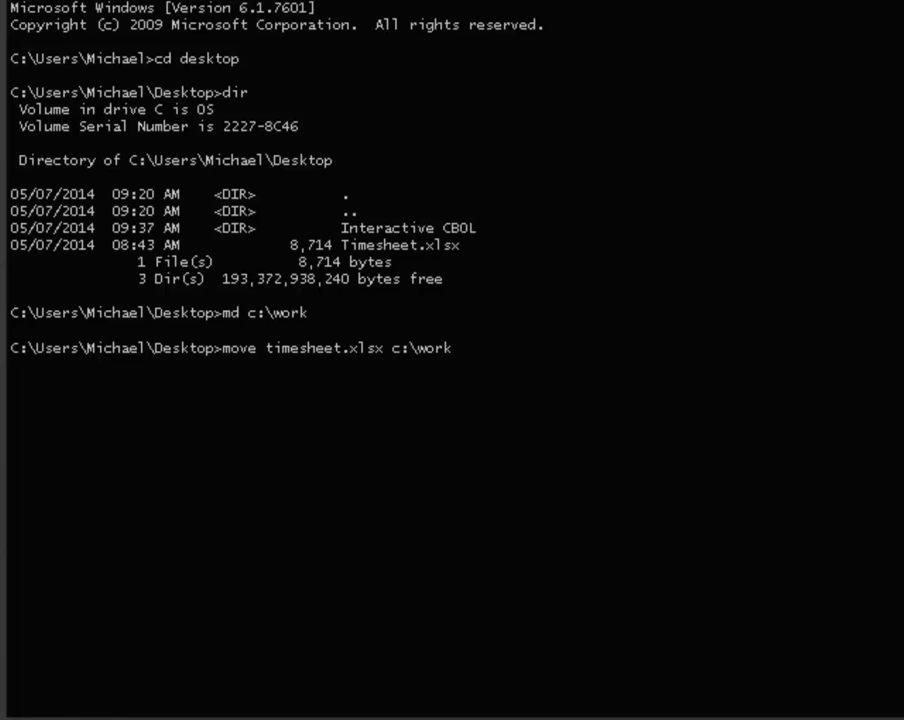
{"action": "type", "text": "cd c"}
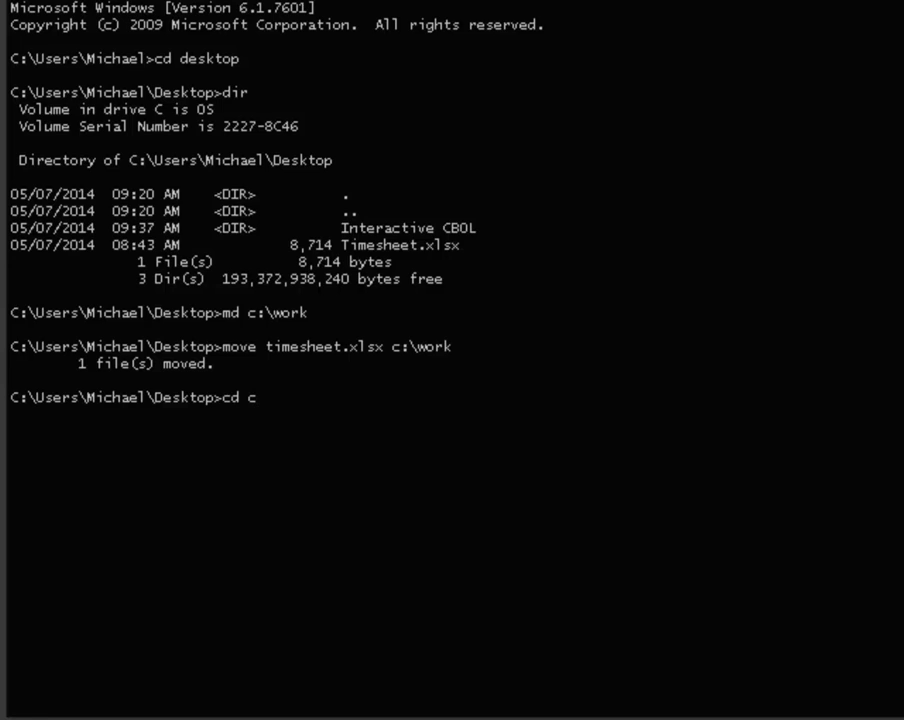
- Change into c:\work and run dir, confirming Timesheet.xlsx is stored there
{"action": "type", "text": ":\\wo"}
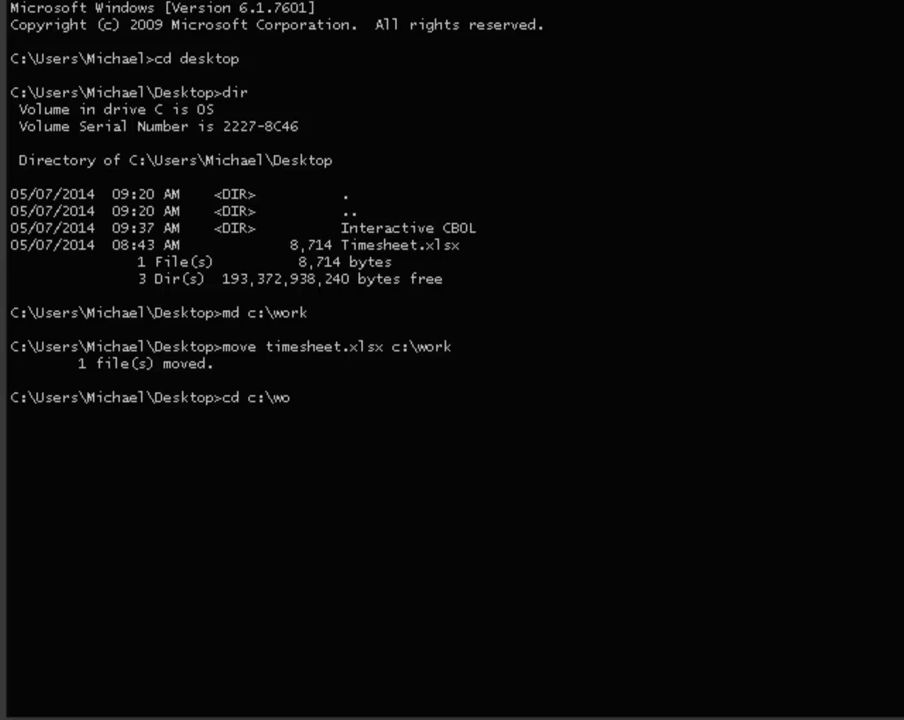
{"action": "type", "text": "rk"}
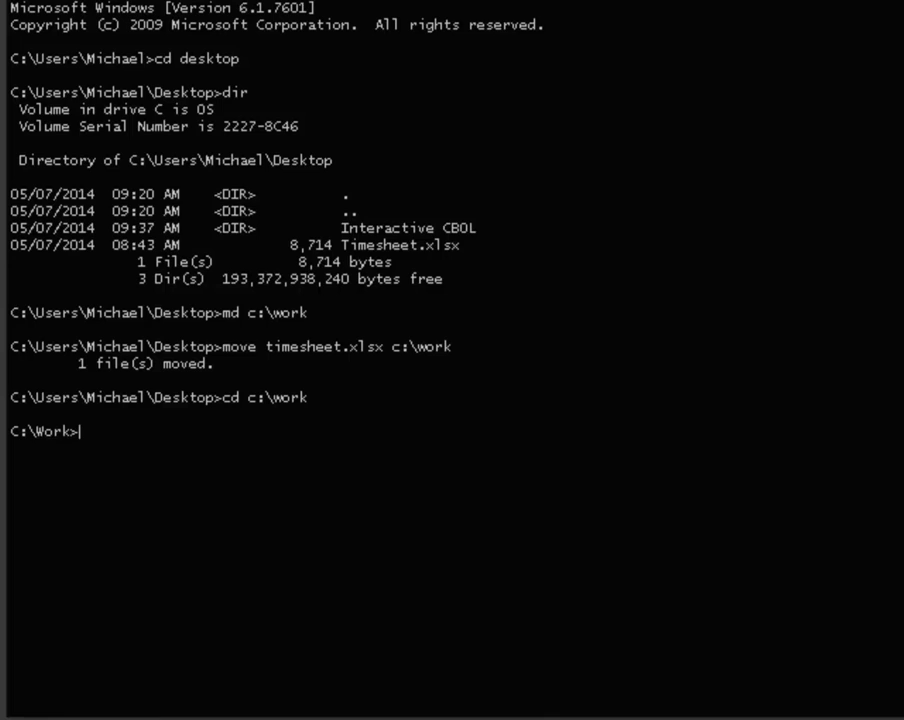
{"action": "type", "text": "dir"}
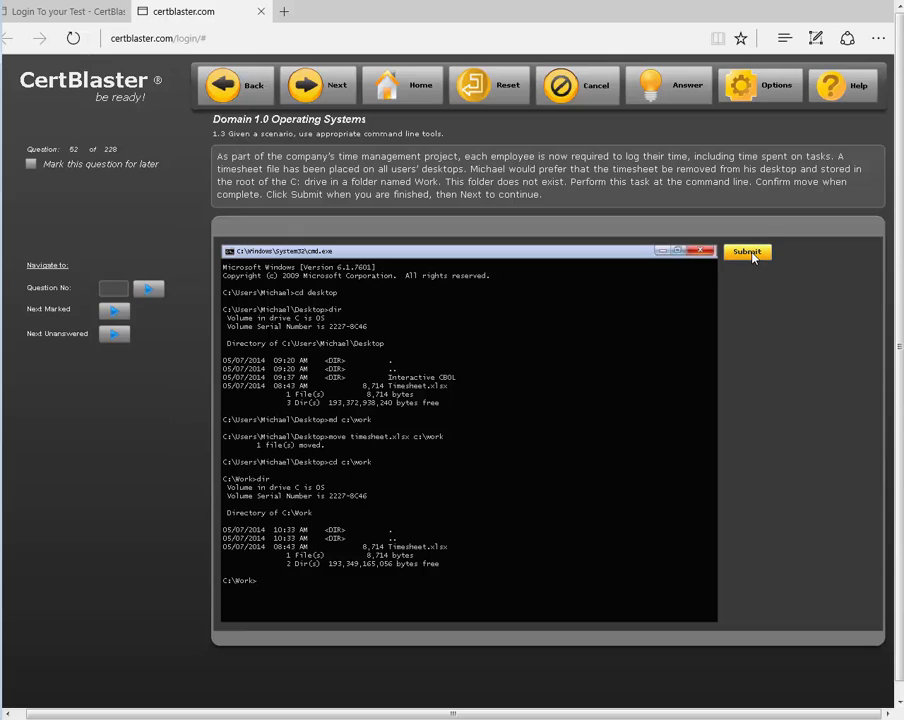
{"action": "mouse_move", "coordinate": [790, 330]}
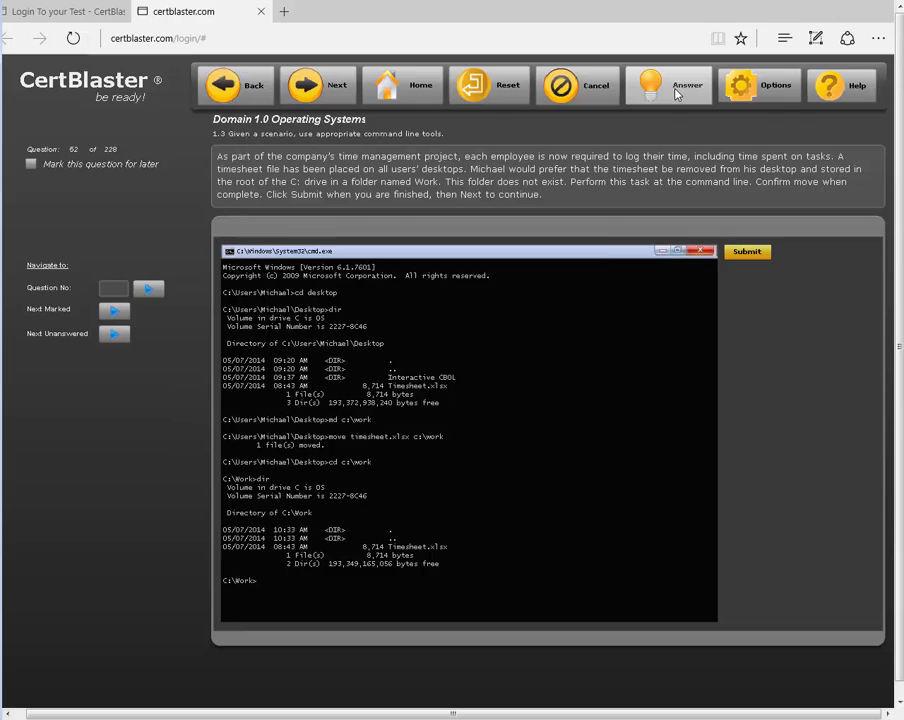
- Show the model answer, which marks the timesheet command-line question correct
{"action": "left_click", "coordinate": [668, 84]}
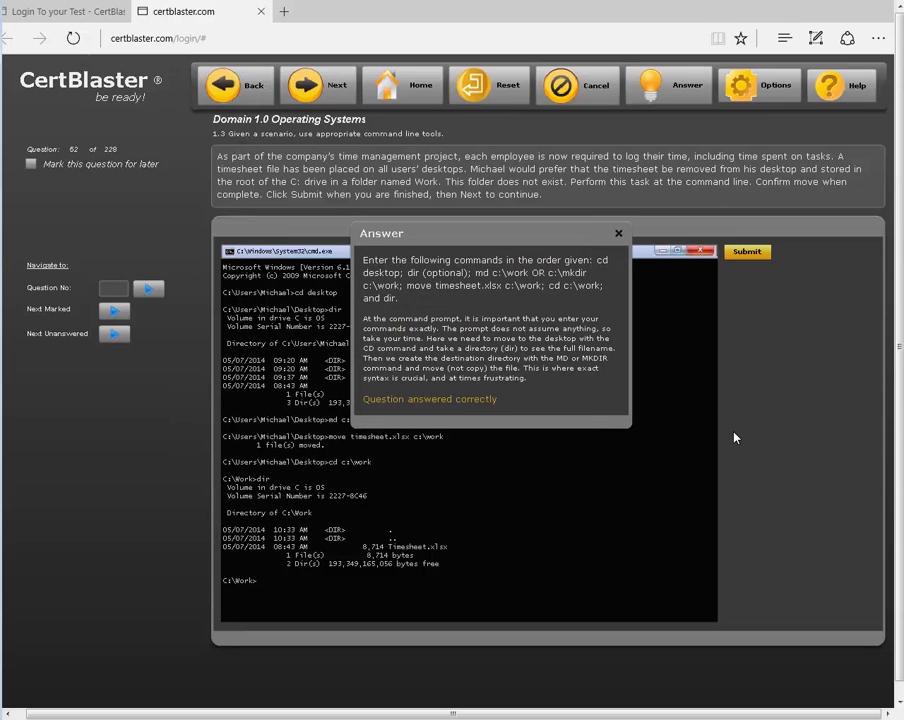
{"action": "mouse_move", "coordinate": [516, 422]}
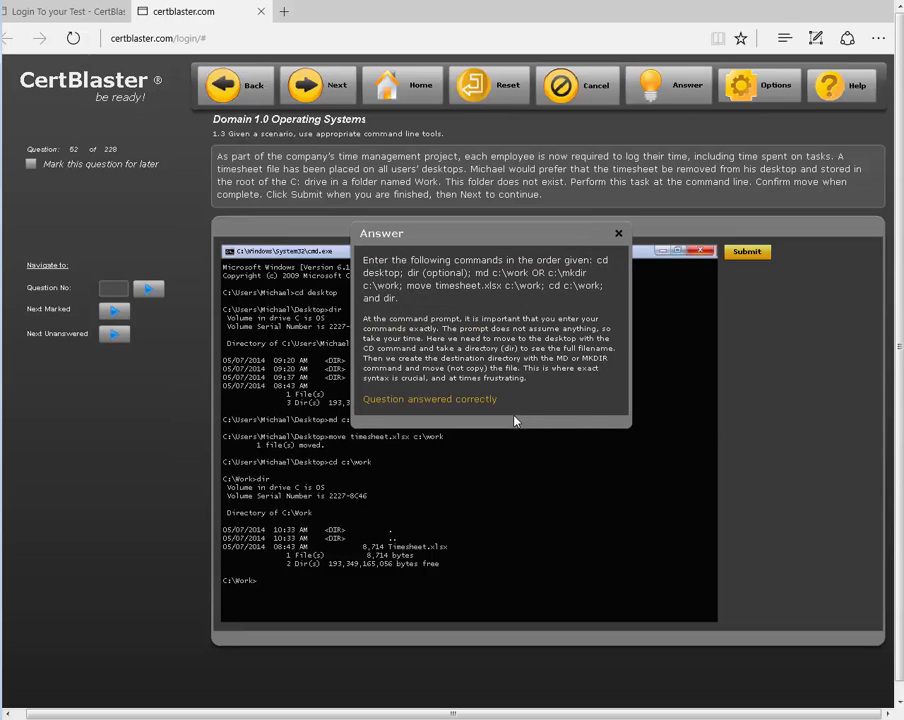